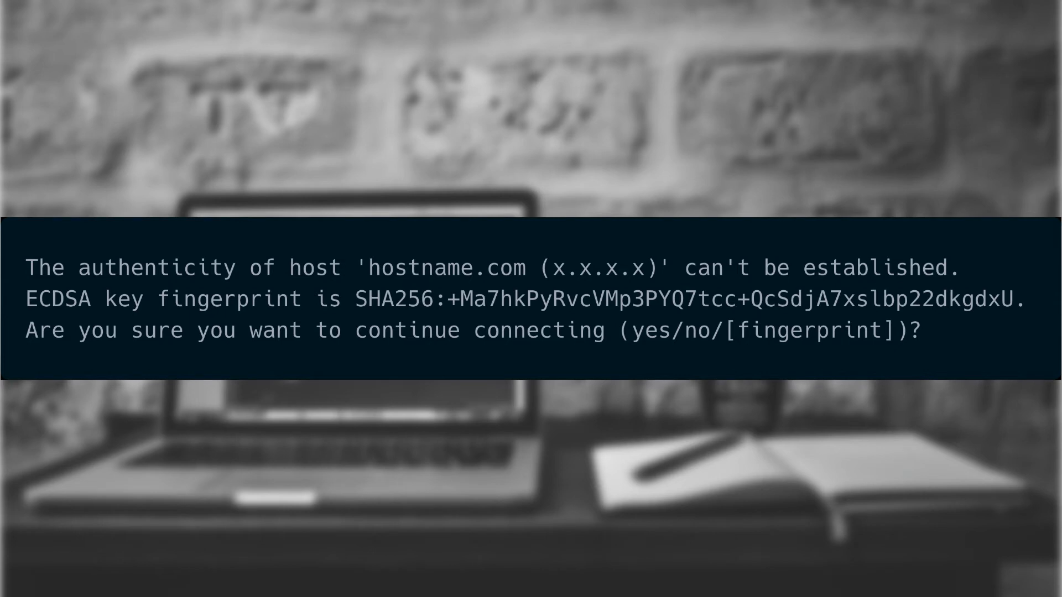
pyautogui.write('yes')
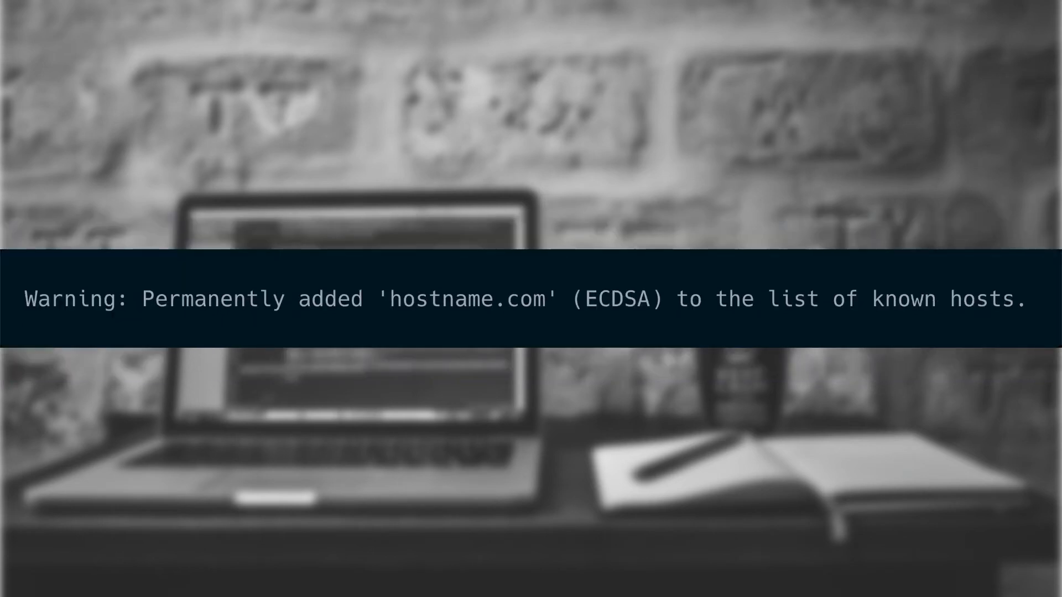